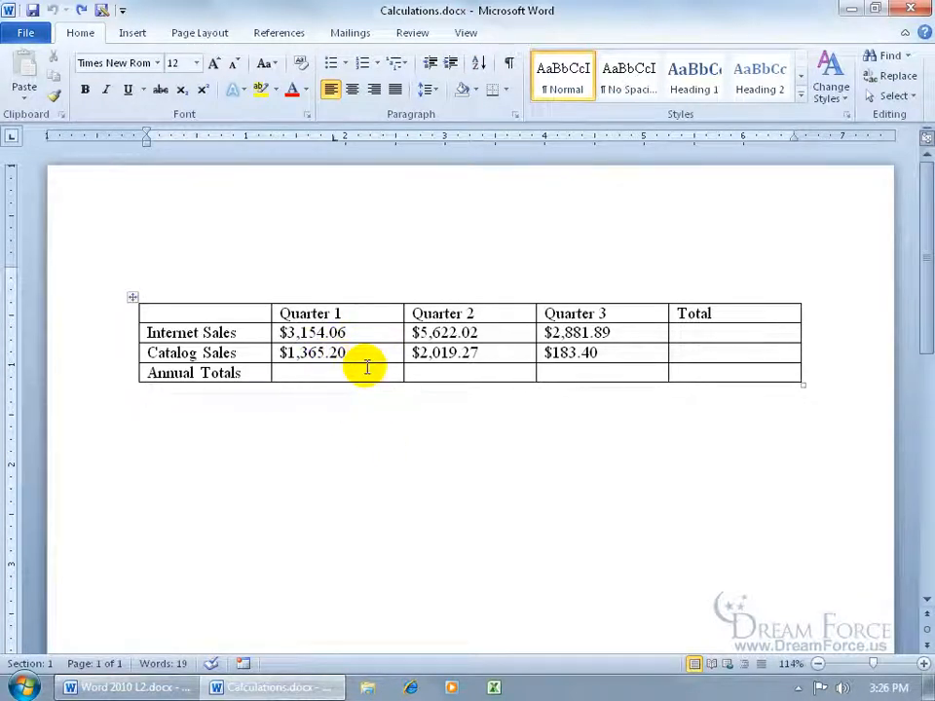
# Place the insertion point in the Quarter 1 Annual Totals cell and show Table Tools Layout.
pyautogui.click(352, 372)
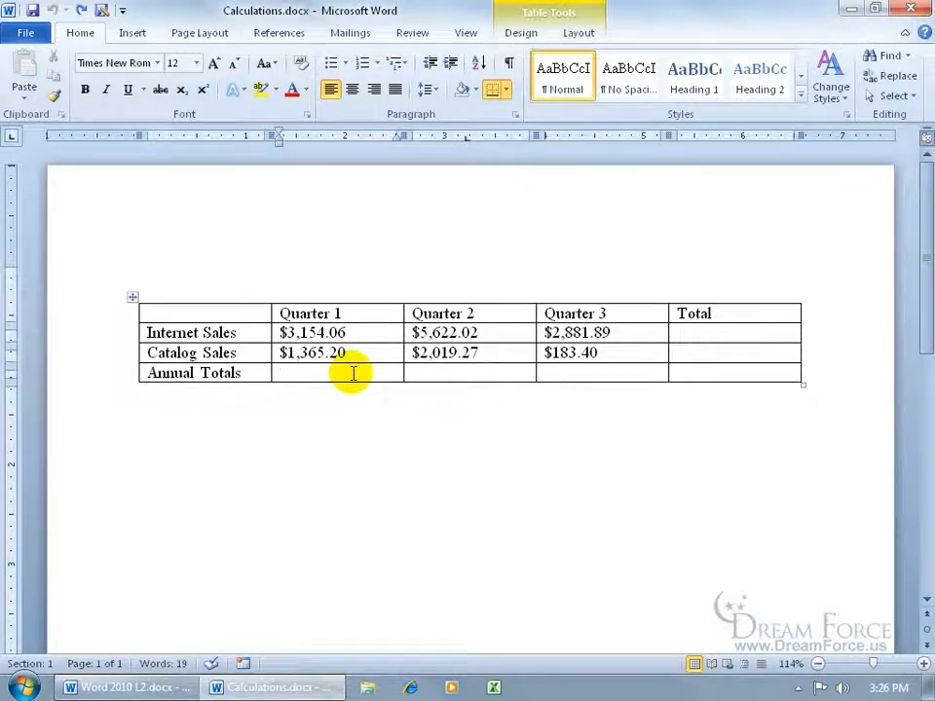
pyautogui.moveTo(263, 343)
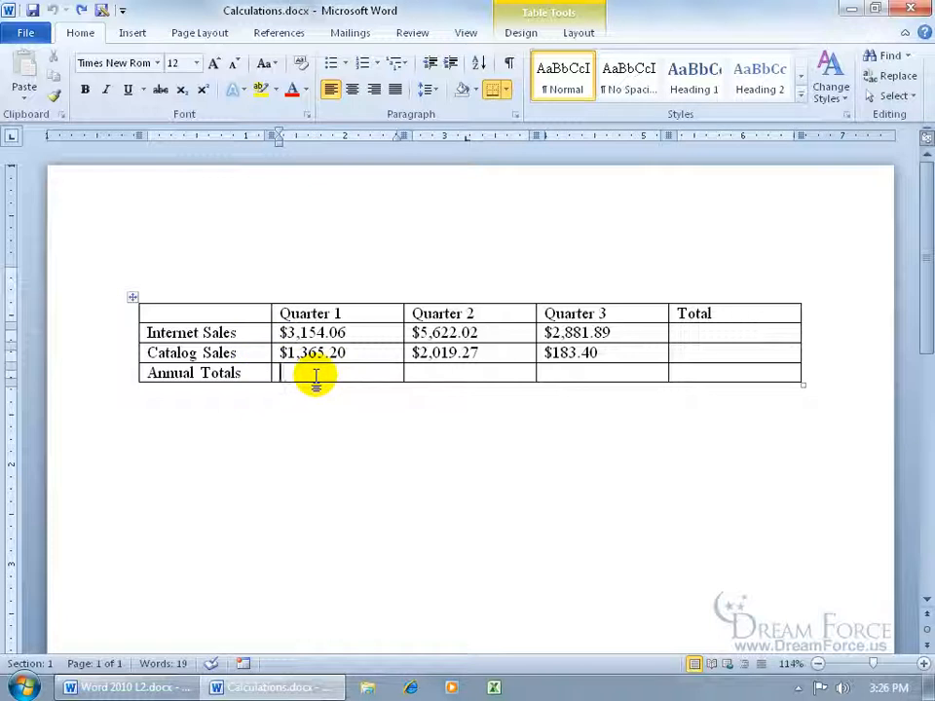
pyautogui.click(576, 31)
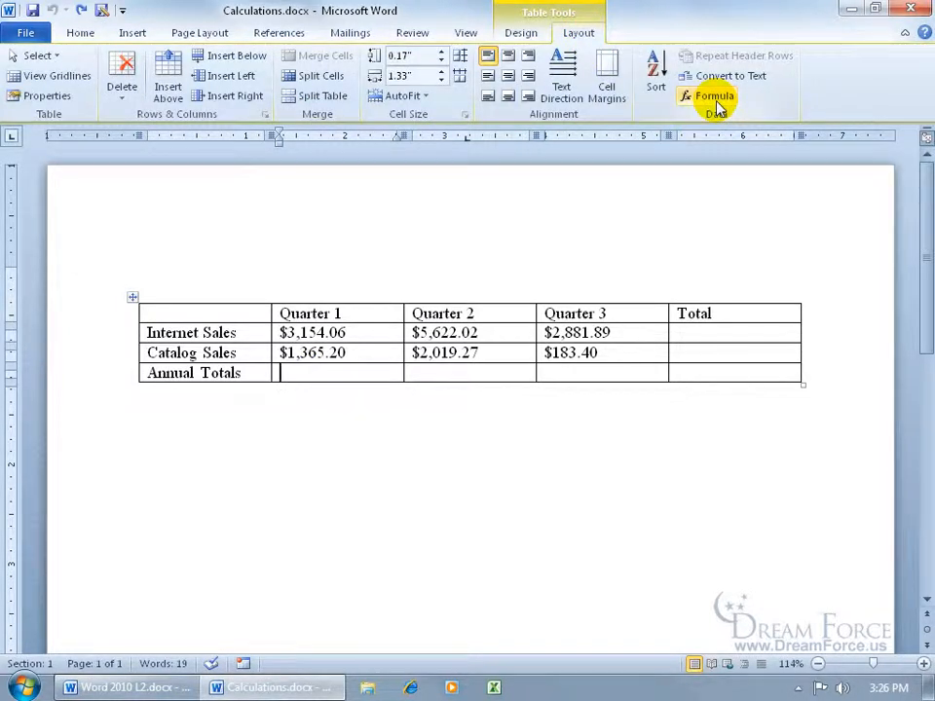
# Insert =SUM(ABOVE) in $#,##0.00;($#,##0.00) format, giving a Quarter 1 total of $4,519.26.
pyautogui.click(709, 95)
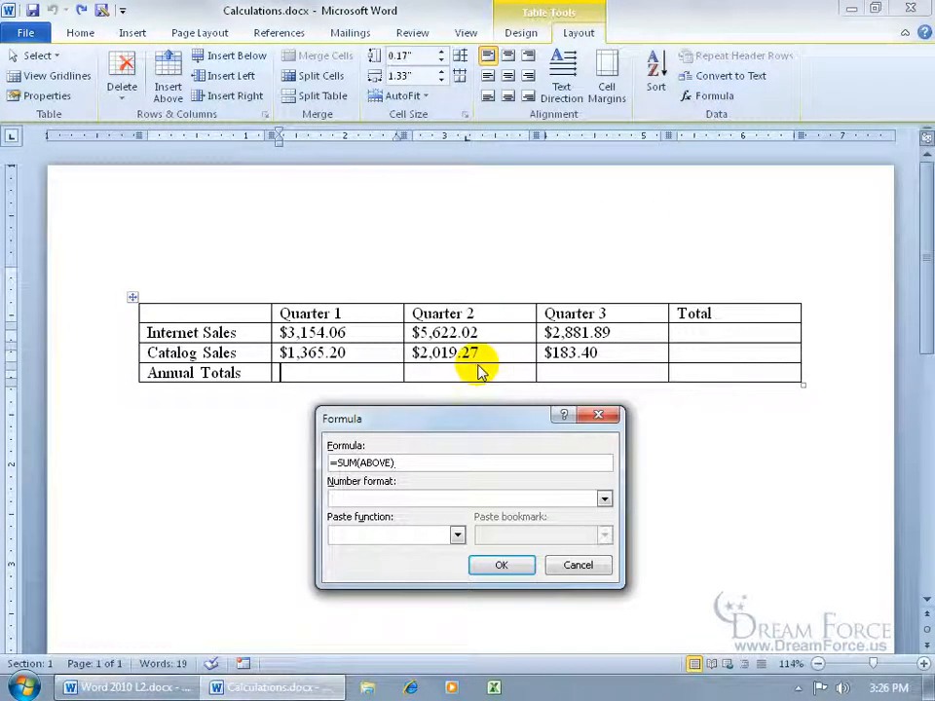
pyautogui.moveTo(304, 379)
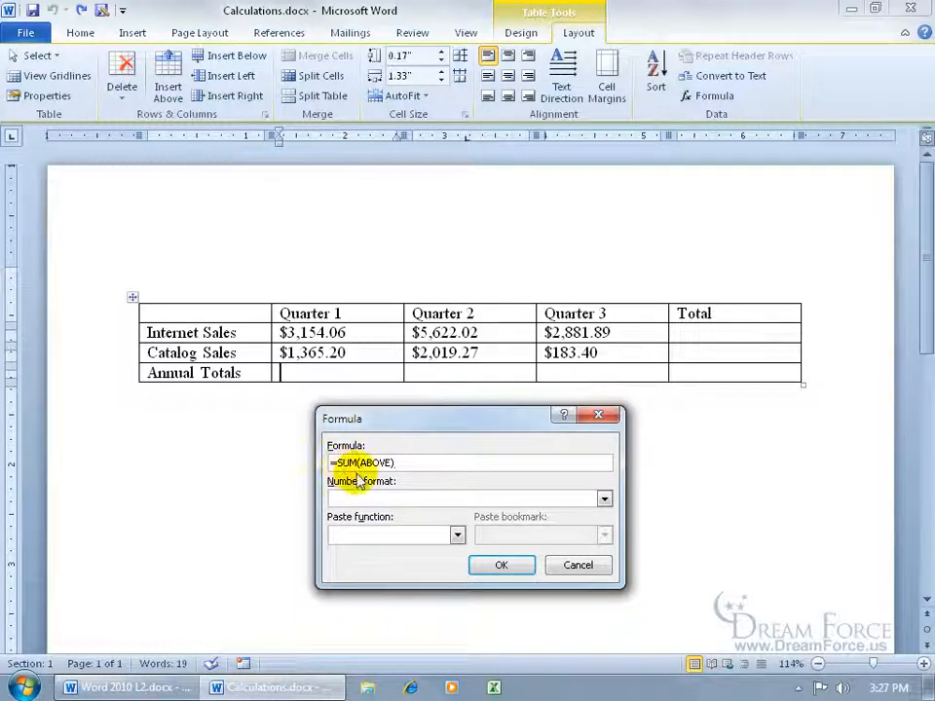
pyautogui.moveTo(397, 487)
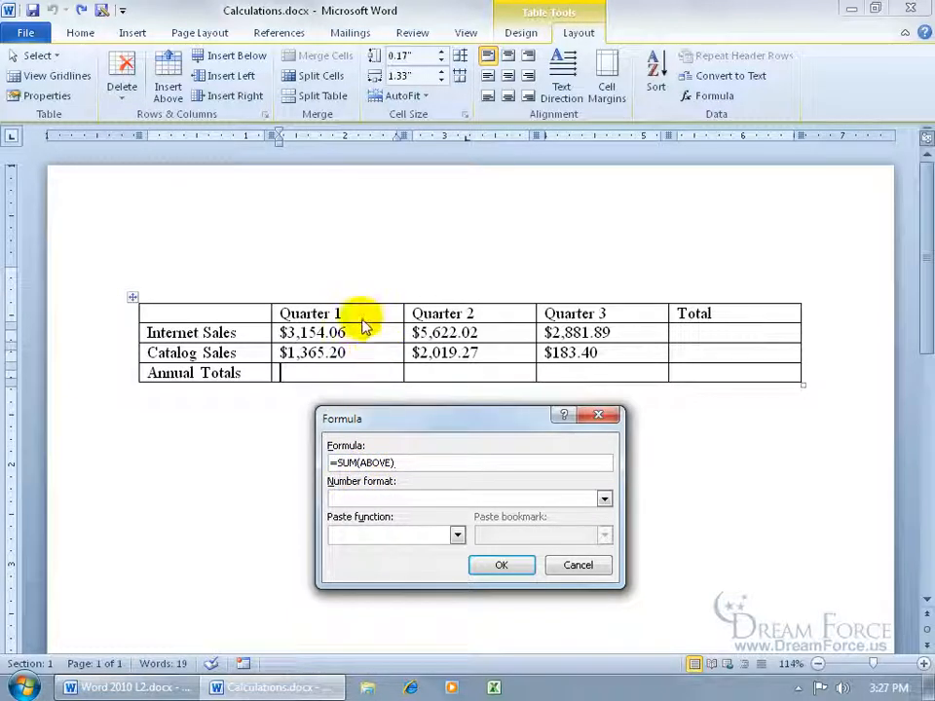
pyautogui.moveTo(372, 352)
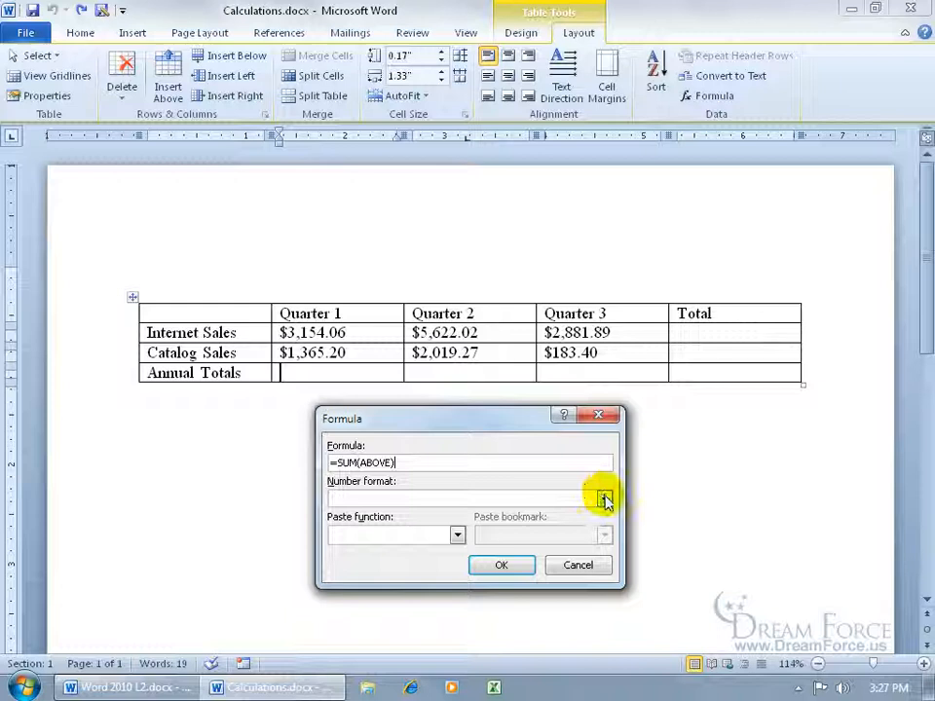
pyautogui.click(604, 498)
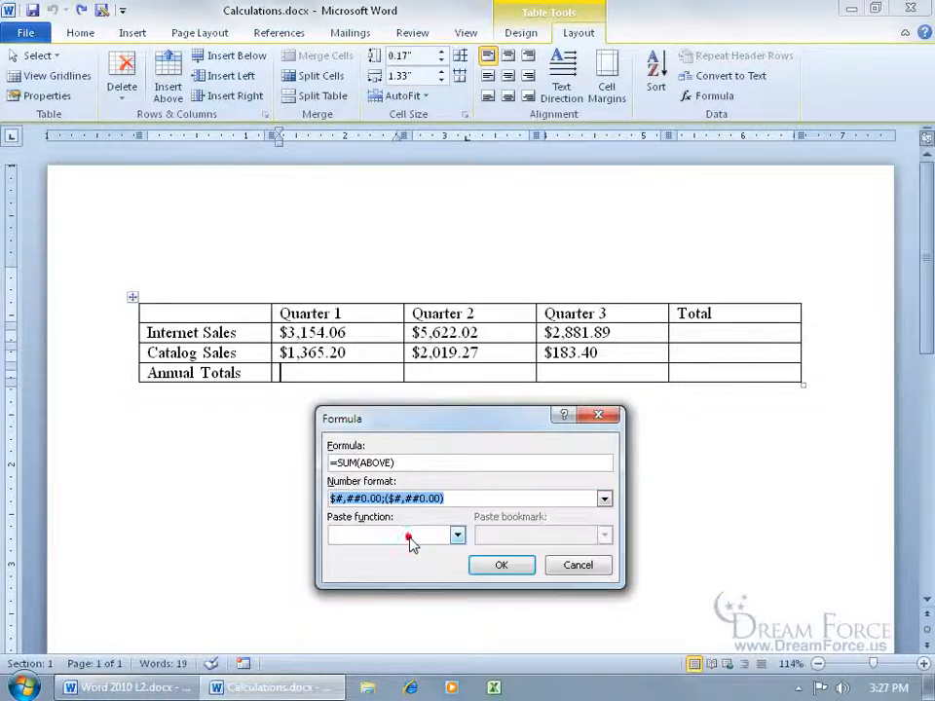
pyautogui.click(503, 565)
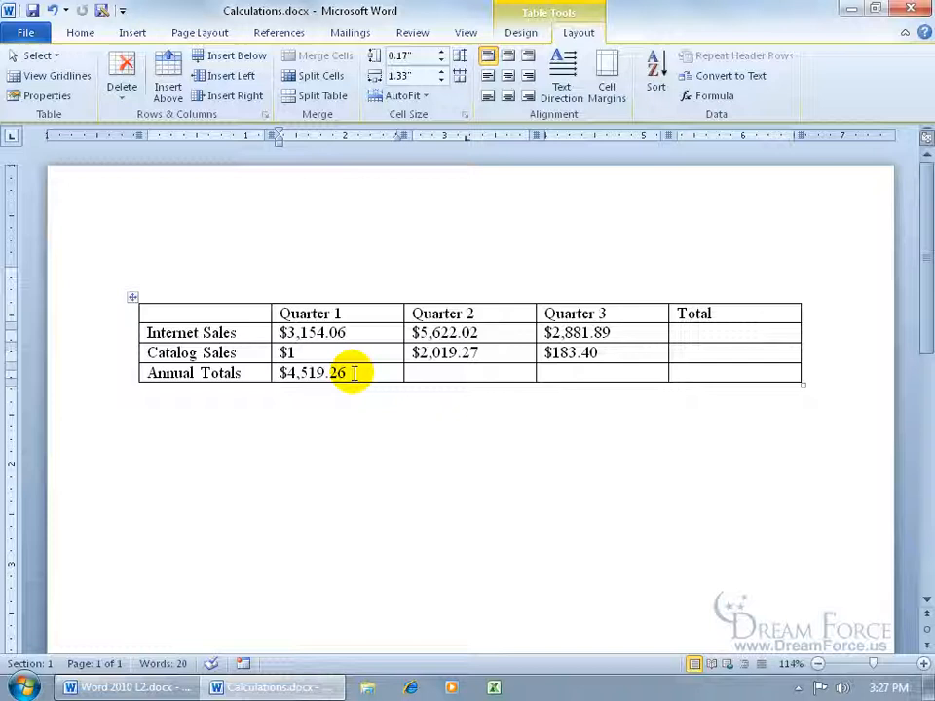
# Update the Quarter 1 total field so it recalculates to $3,155.06 after Catalog Sales became $1.
pyautogui.rightClick(321, 374)
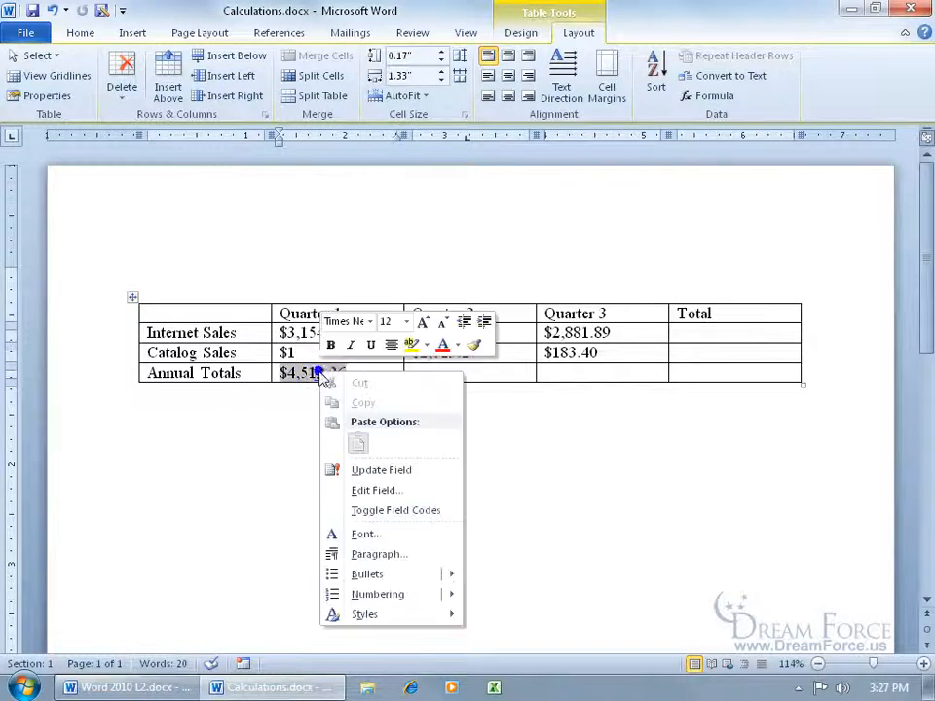
pyautogui.moveTo(382, 470)
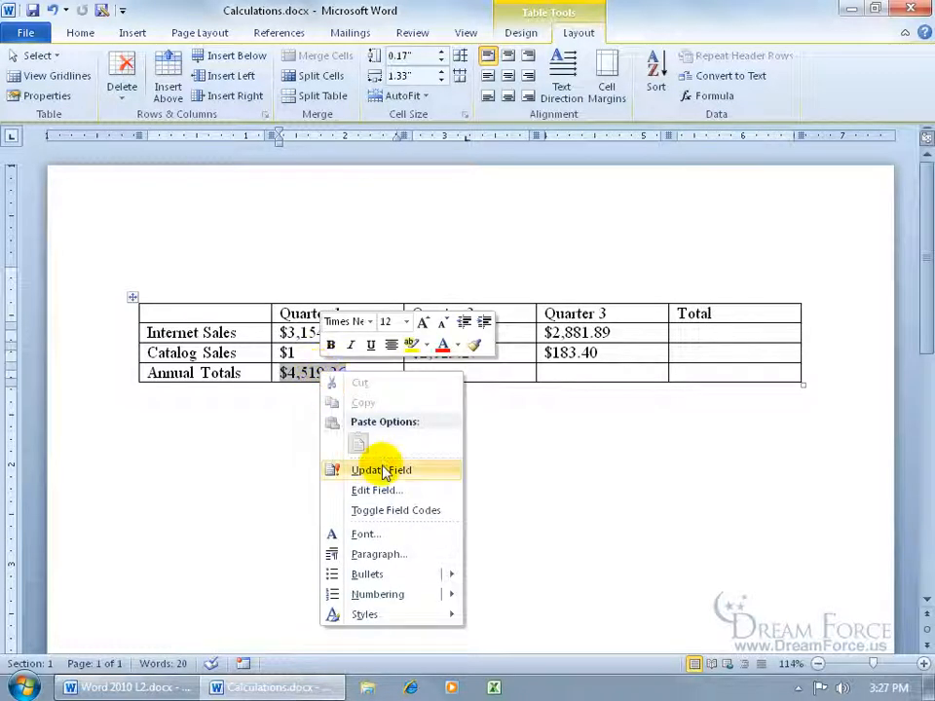
pyautogui.click(382, 470)
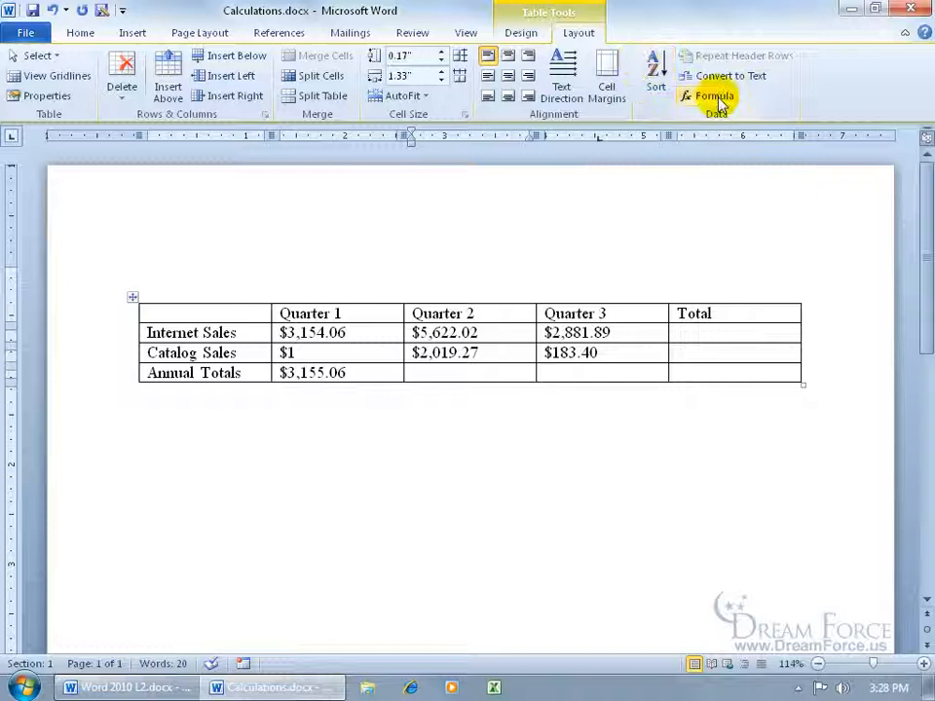
# Insert a dollar-formatted =SUM(ABOVE) total of $7,641.29 for Quarter 2 and move to Quarter 3.
pyautogui.click(707, 96)
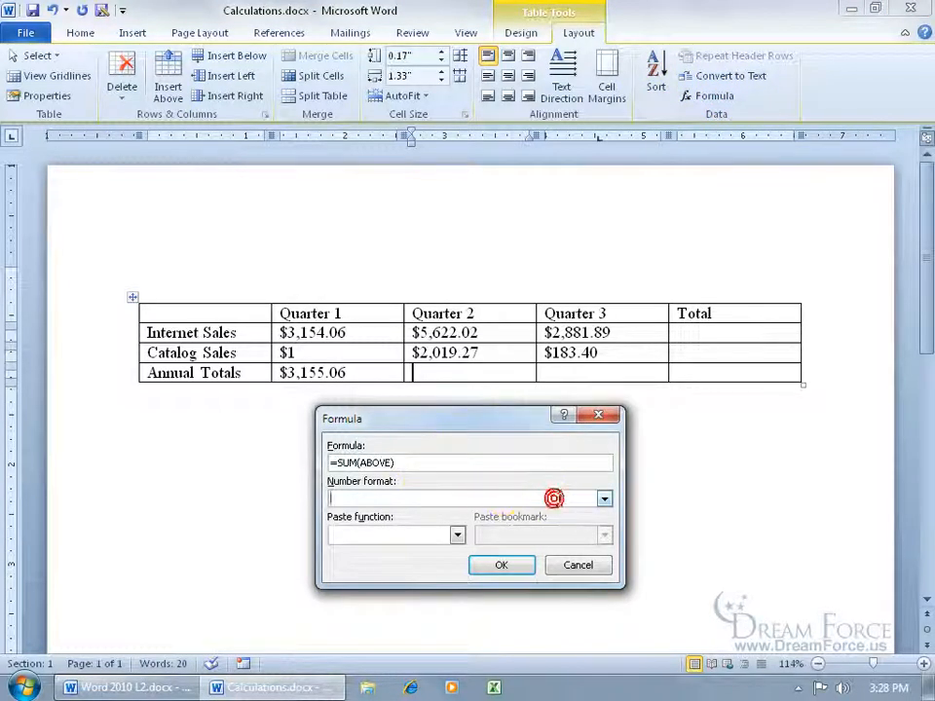
pyautogui.click(604, 498)
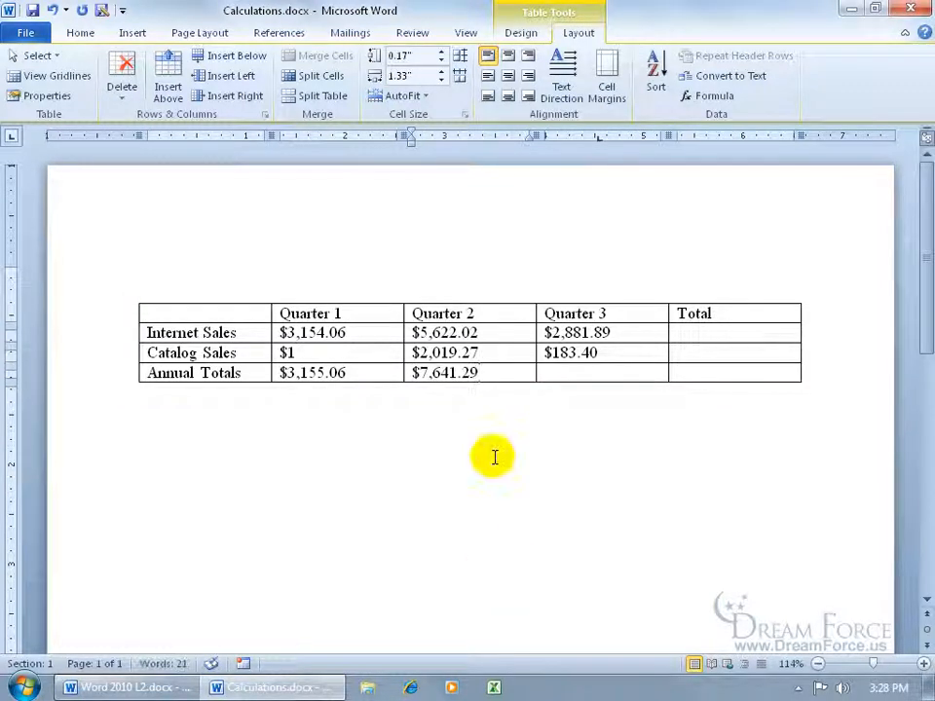
pyautogui.click(569, 372)
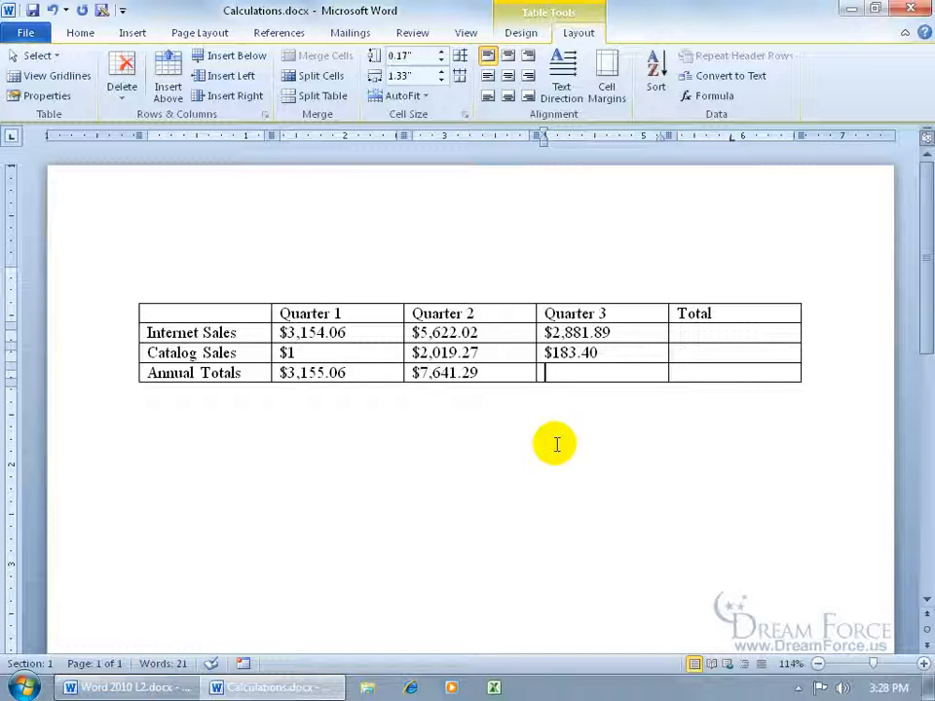
pyautogui.moveTo(232, 407)
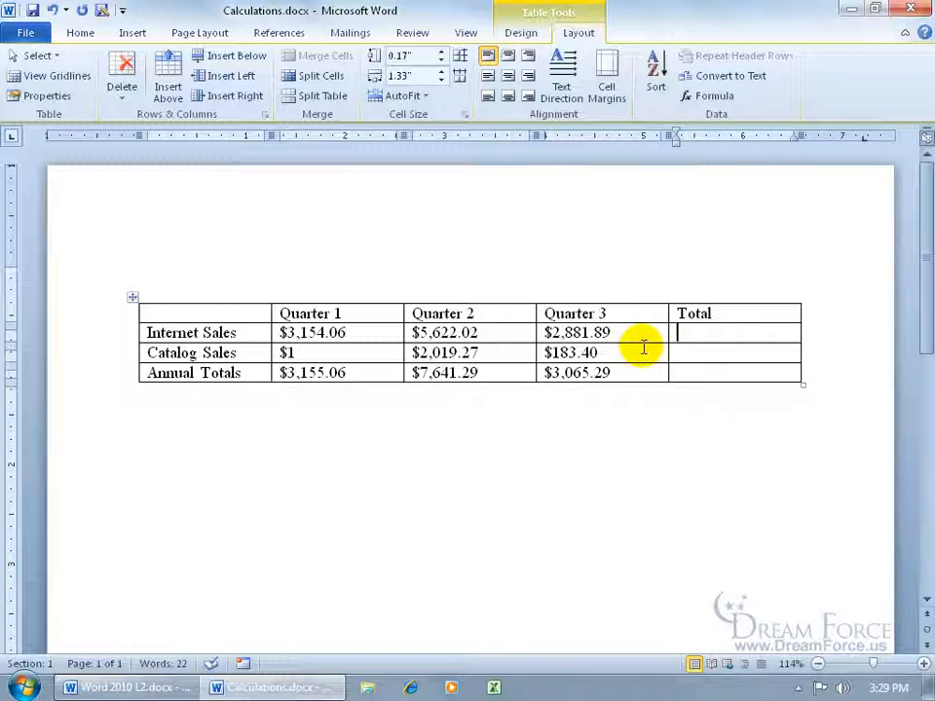
# Insert a dollar-formatted =SUM(LEFT) Internet Sales total of $11,657.97, then begin the Catalog Sales formula.
pyautogui.click(705, 95)
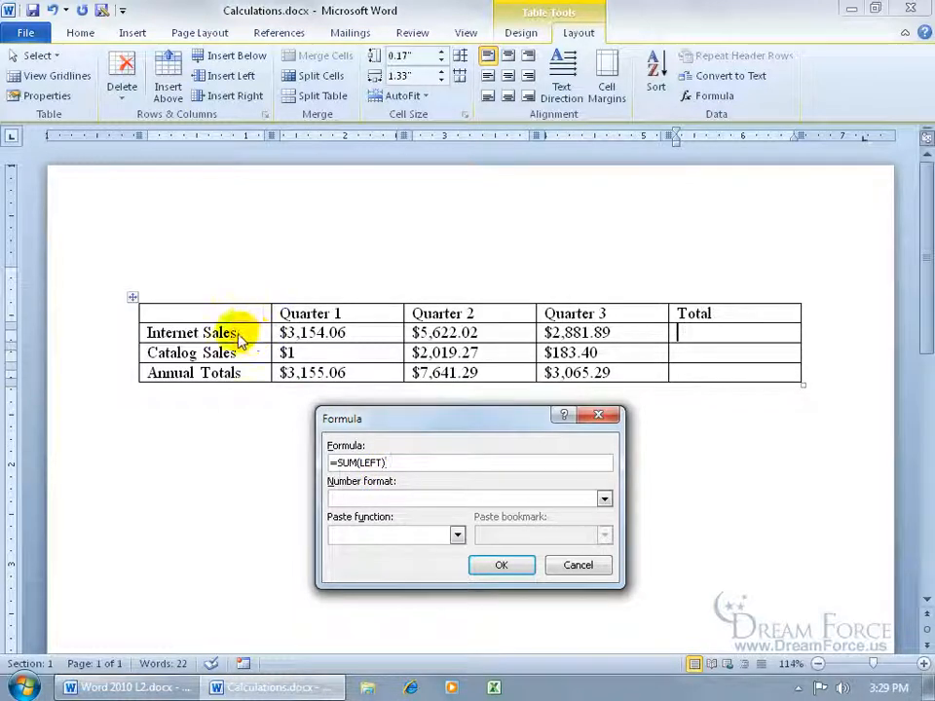
pyautogui.click(604, 499)
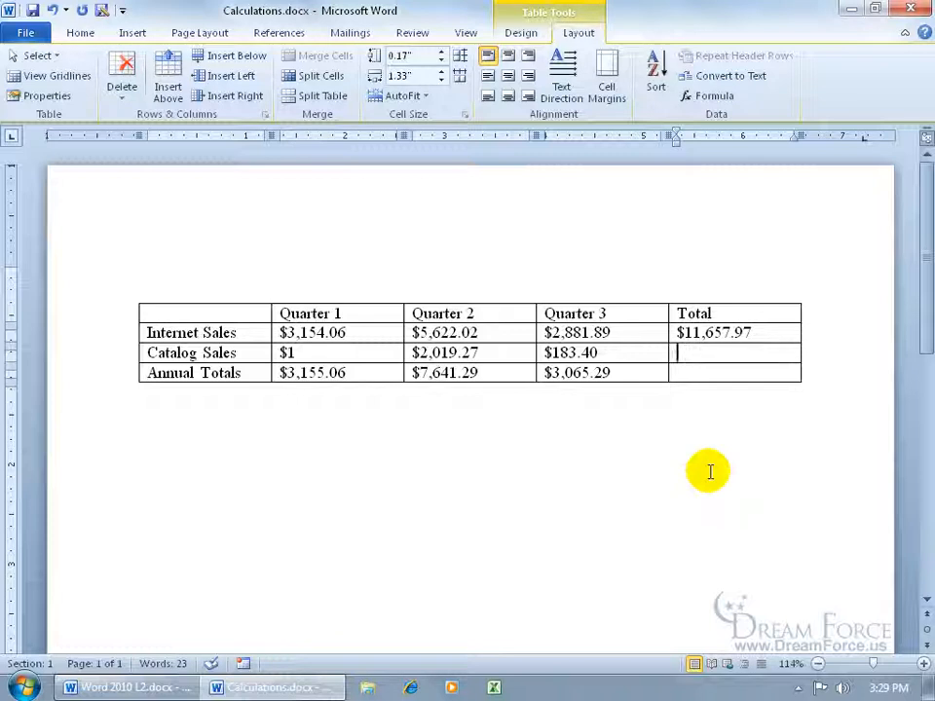
pyautogui.click(724, 95)
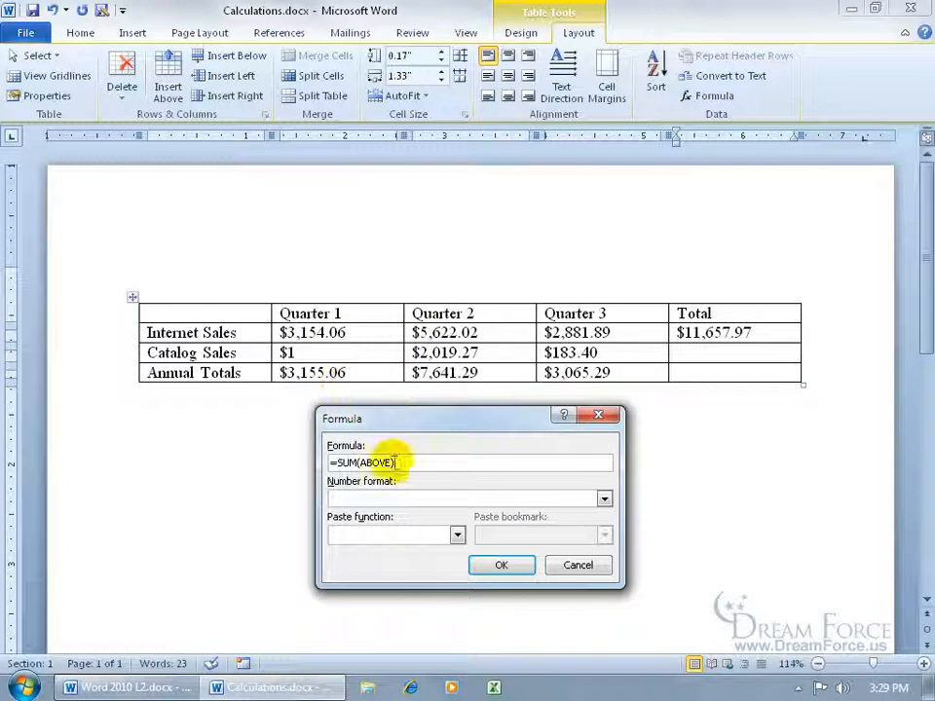
# Insert =AVERAGE(left) in $#,##0.00 format showing $ 734.56 in the Catalog Sales Total cell.
pyautogui.click(456, 534)
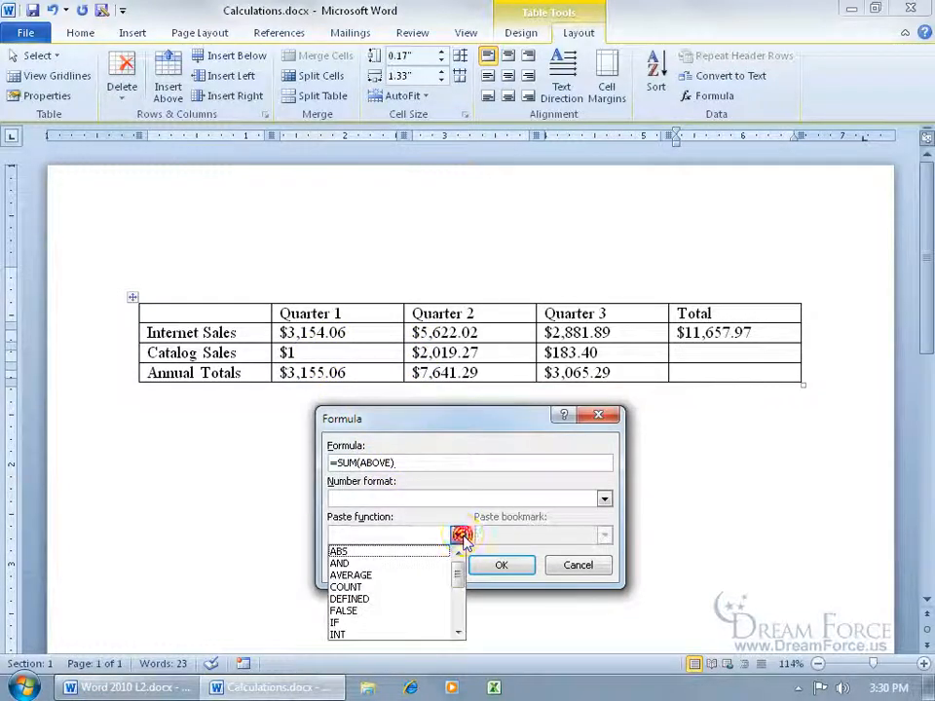
pyautogui.click(451, 611)
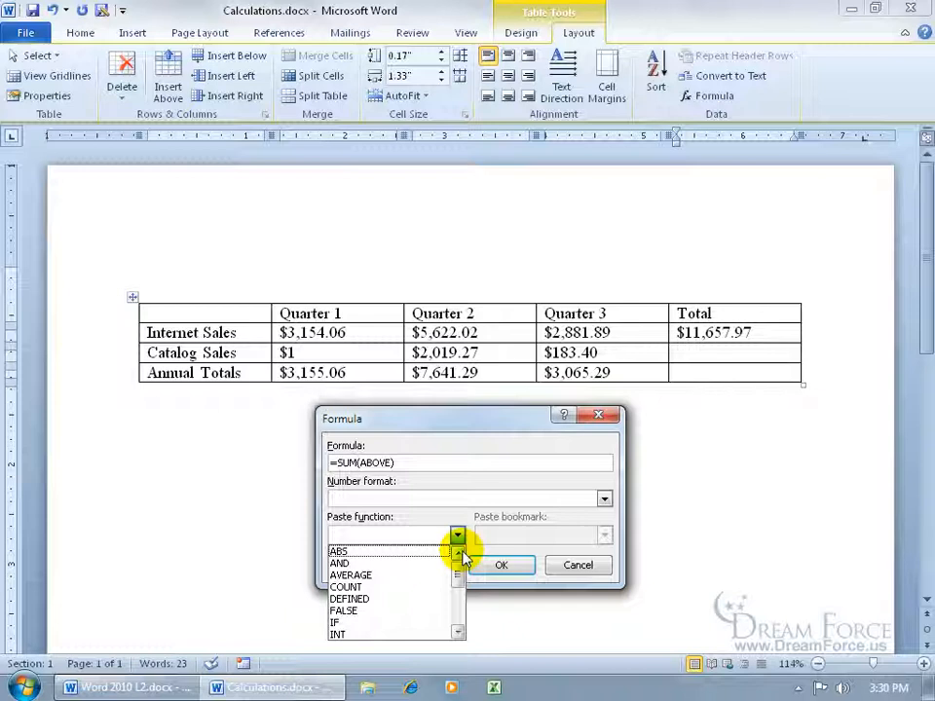
pyautogui.click(351, 574)
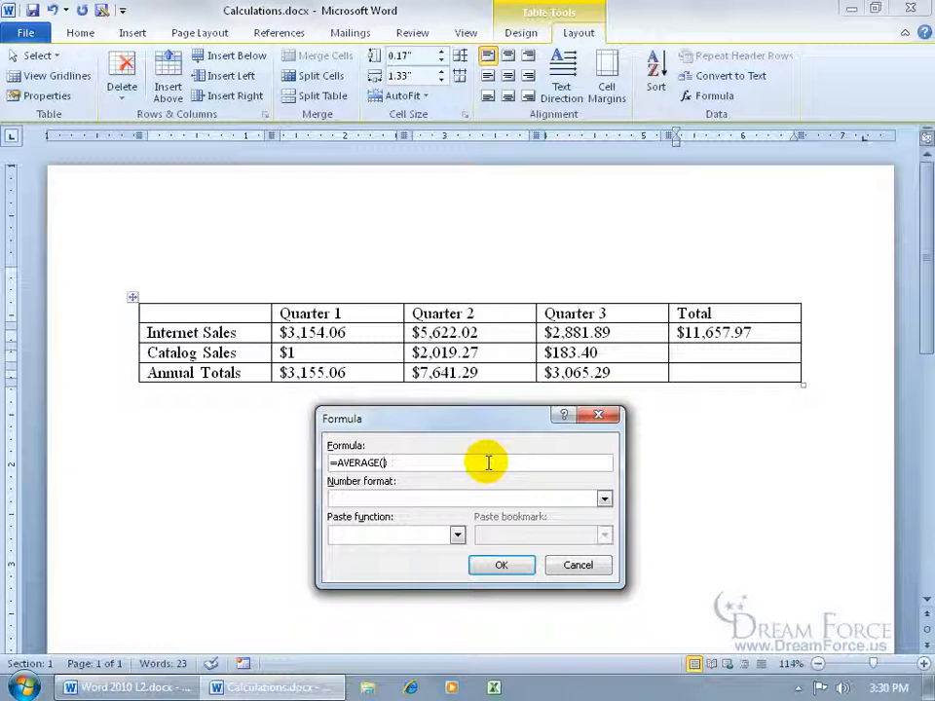
pyautogui.write('left')
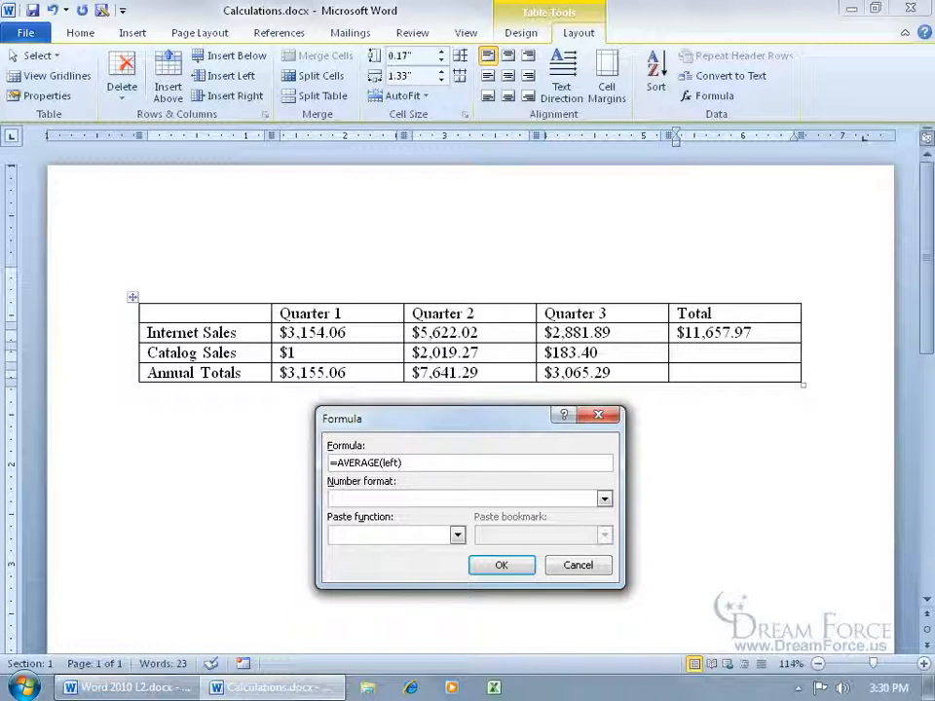
pyautogui.click(604, 499)
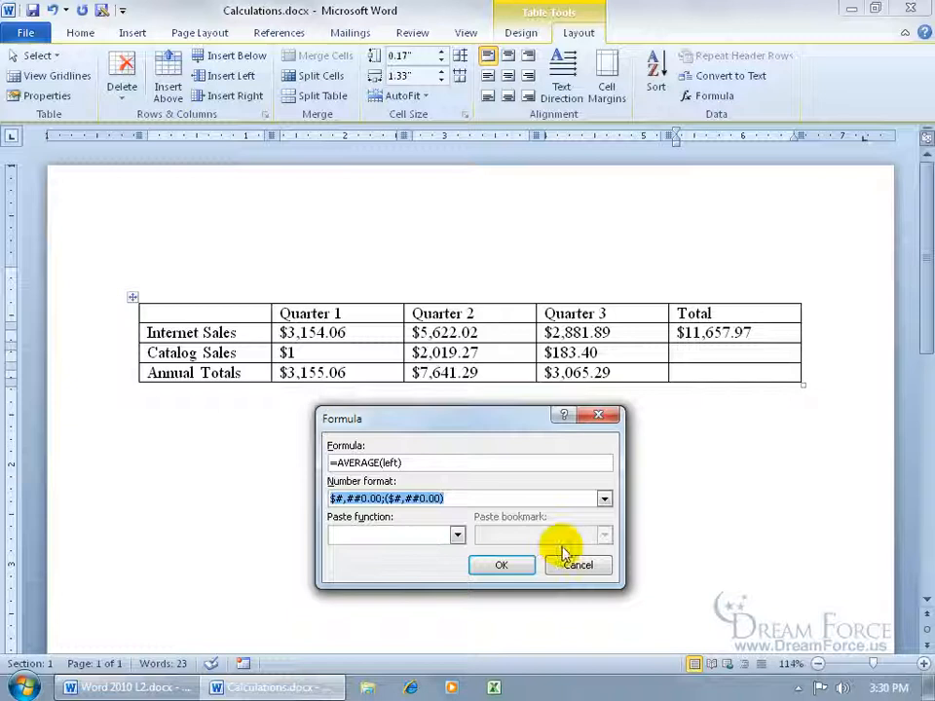
pyautogui.click(503, 564)
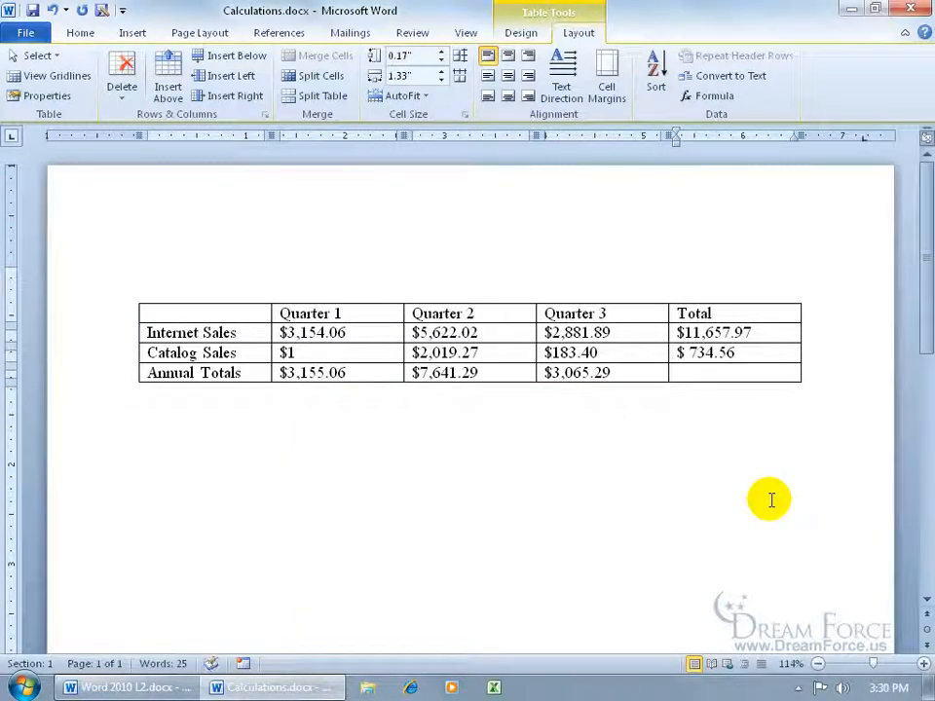
pyautogui.moveTo(723, 380)
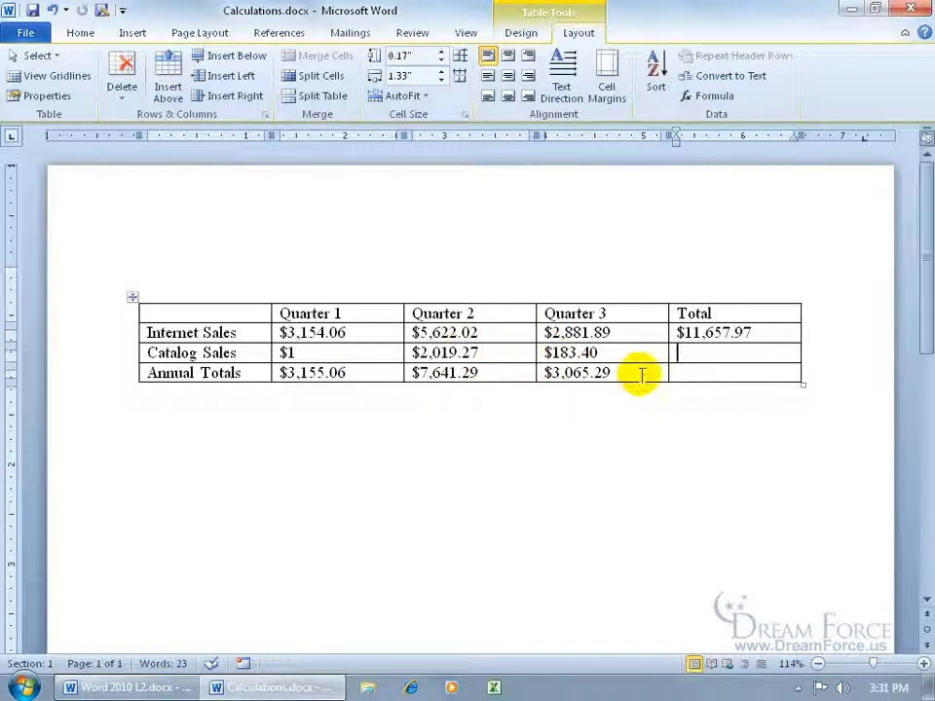
pyautogui.click(721, 96)
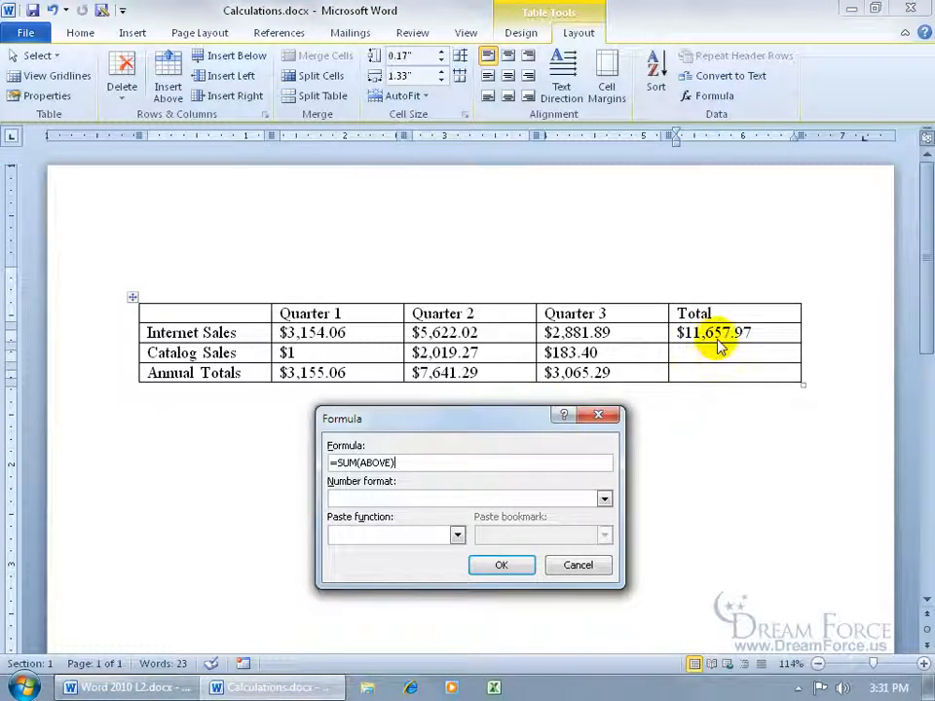
pyautogui.moveTo(573, 352)
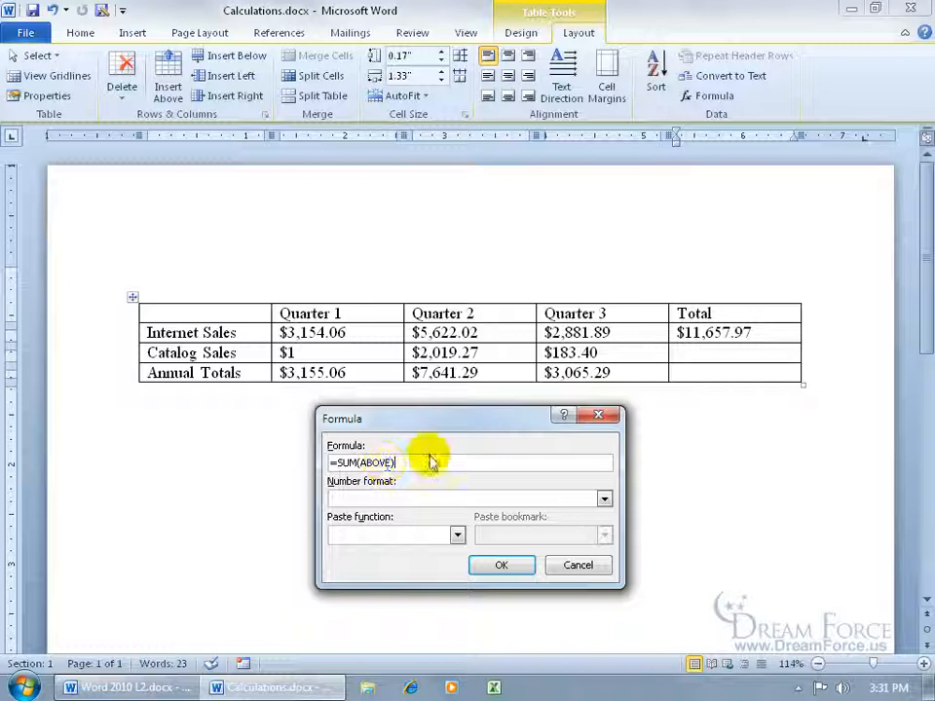
pyautogui.moveTo(464, 394)
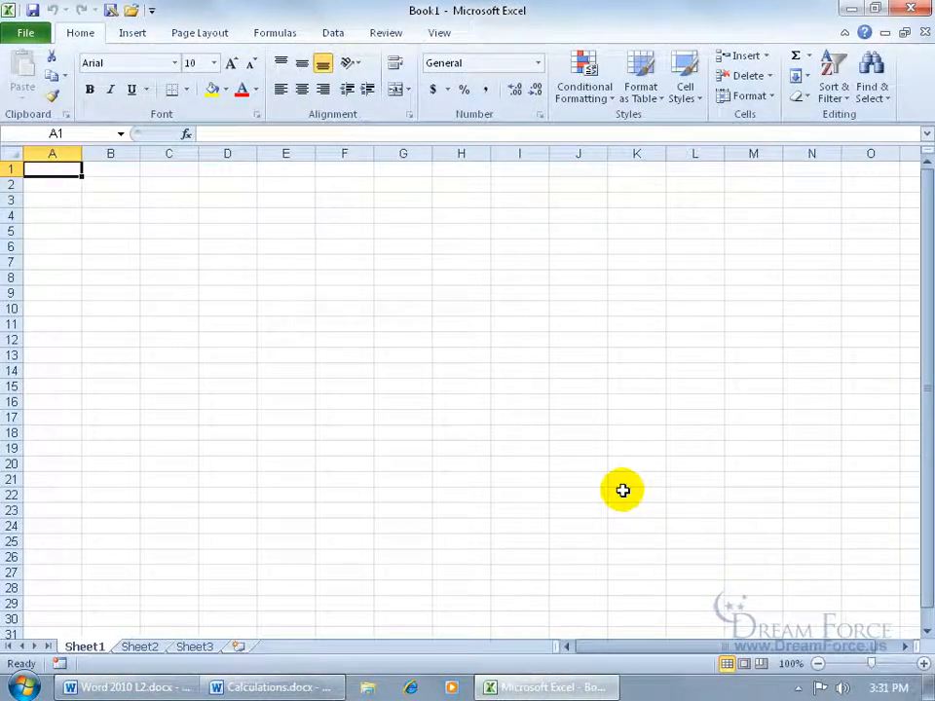
pyautogui.moveTo(121, 184)
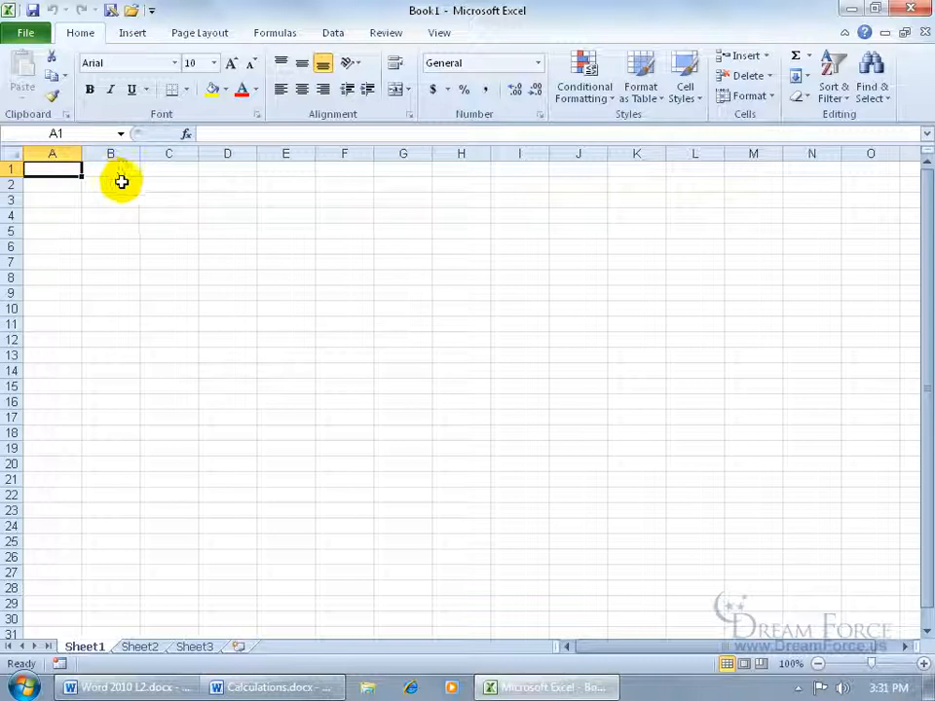
pyautogui.moveTo(314, 187)
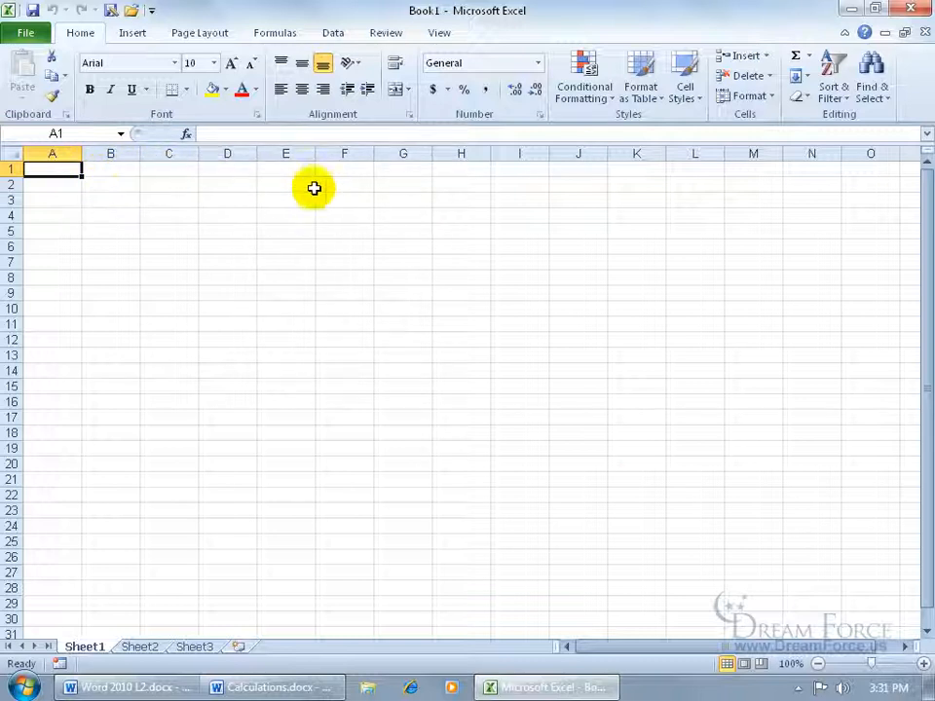
pyautogui.moveTo(127, 222)
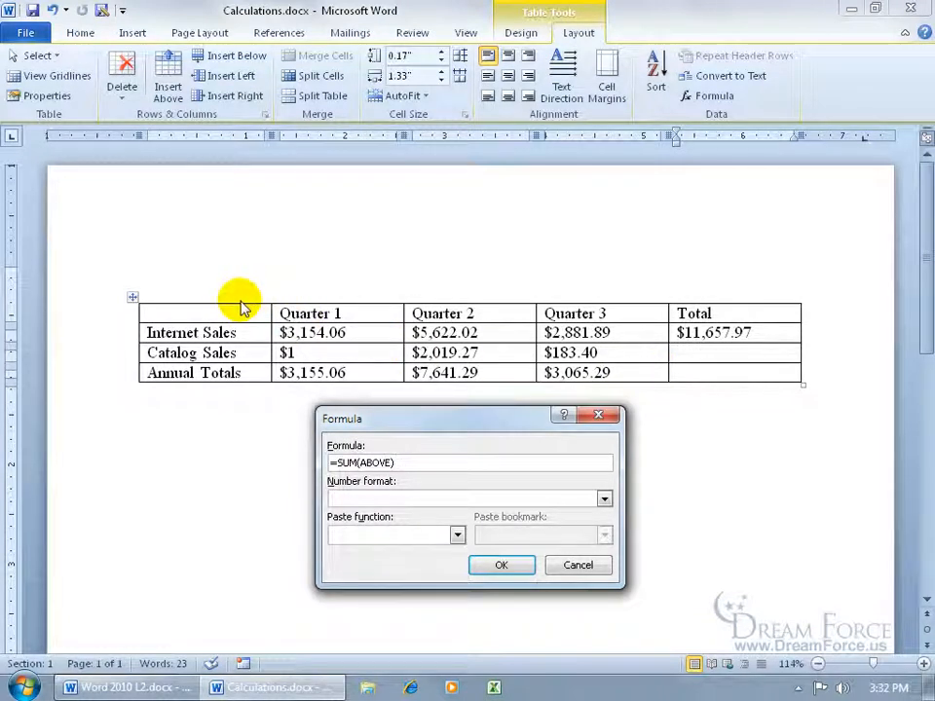
pyautogui.moveTo(212, 319)
pyautogui.write('b3')
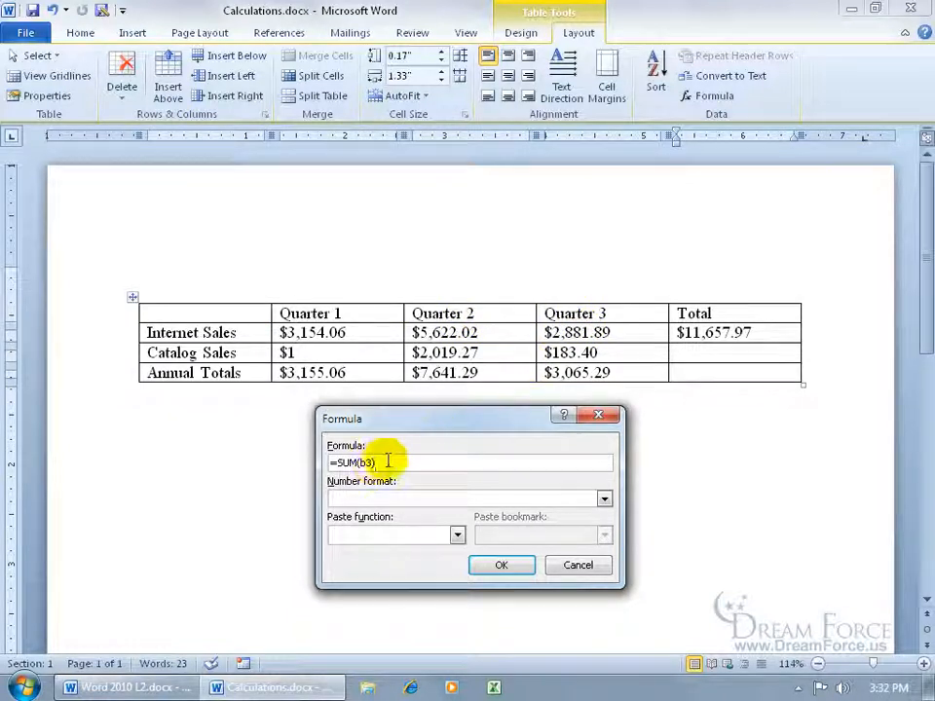
# Insert a cell-reference =SUM(b3,d3) formula in $#,##0.00 format giving a Catalog Sales total of $ 184.40.
pyautogui.write(',c')
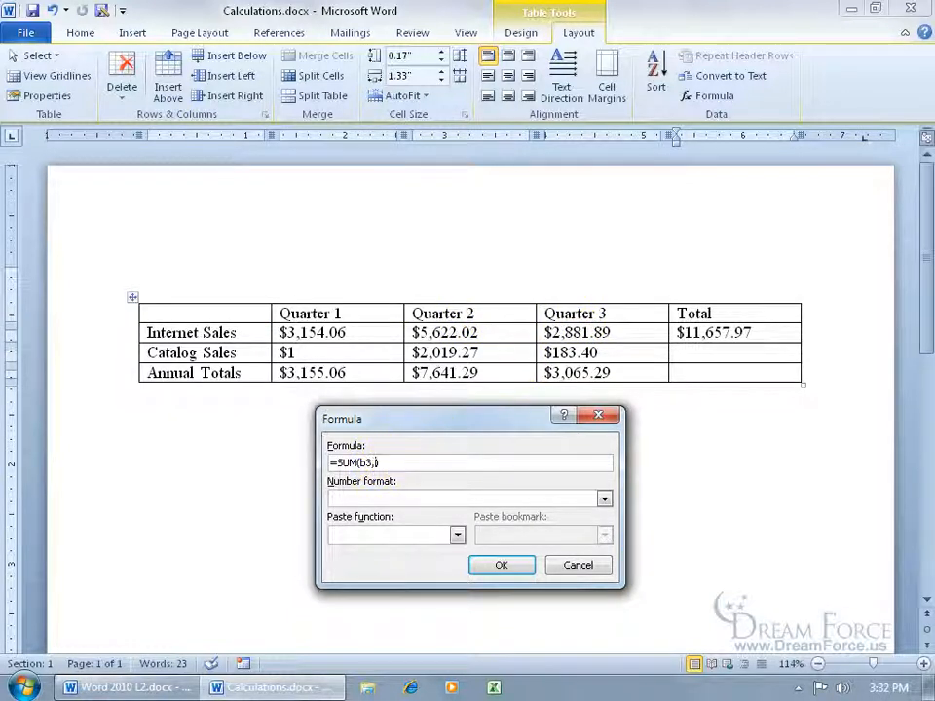
pyautogui.write('d)')
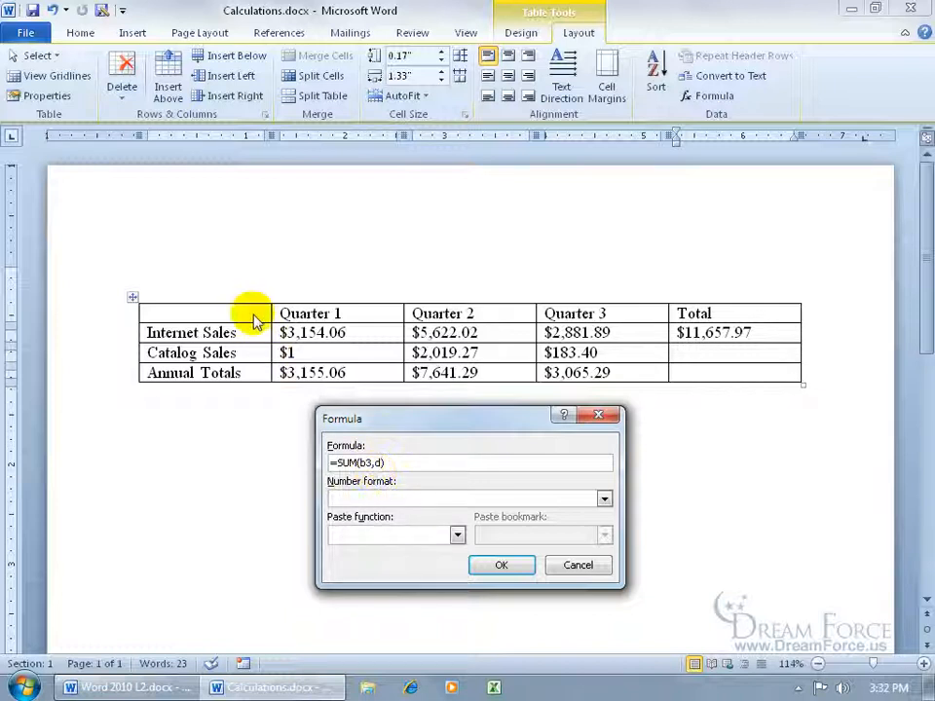
pyautogui.write('3')
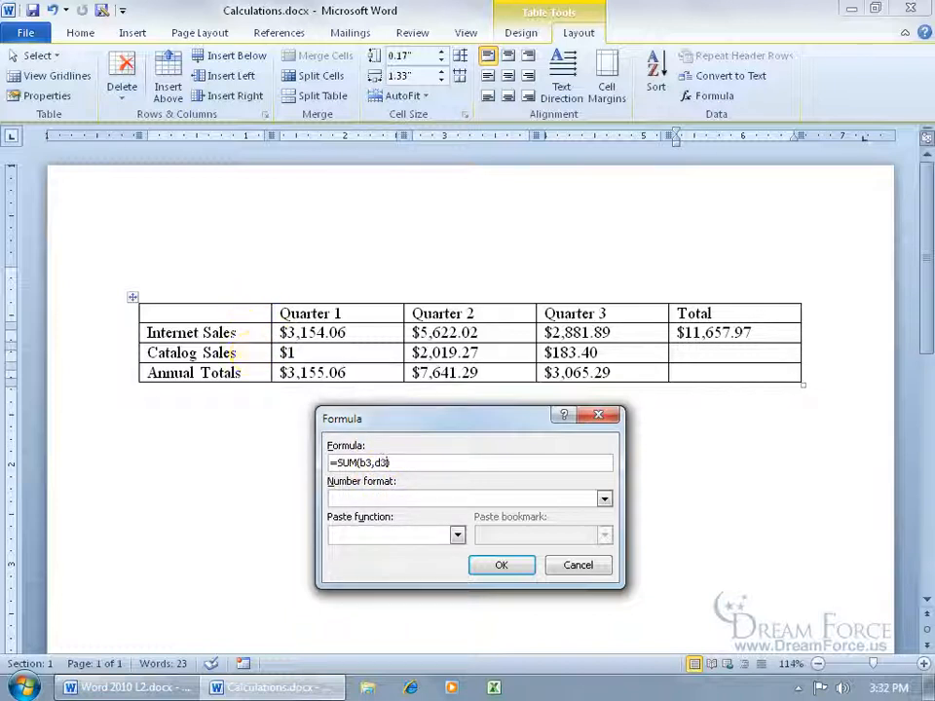
pyautogui.moveTo(576, 499)
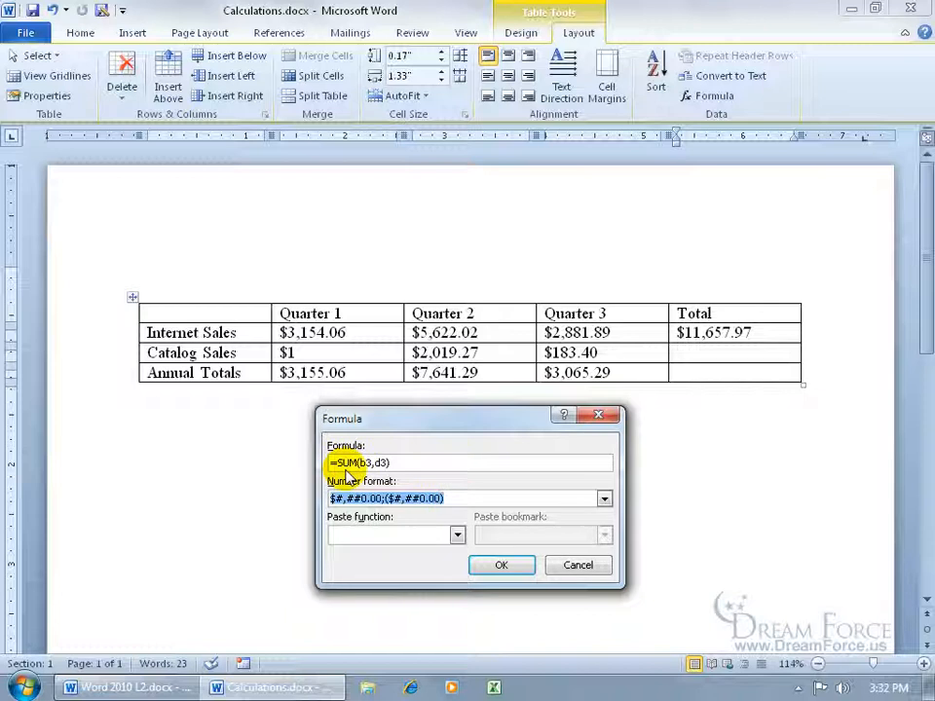
pyautogui.moveTo(381, 475)
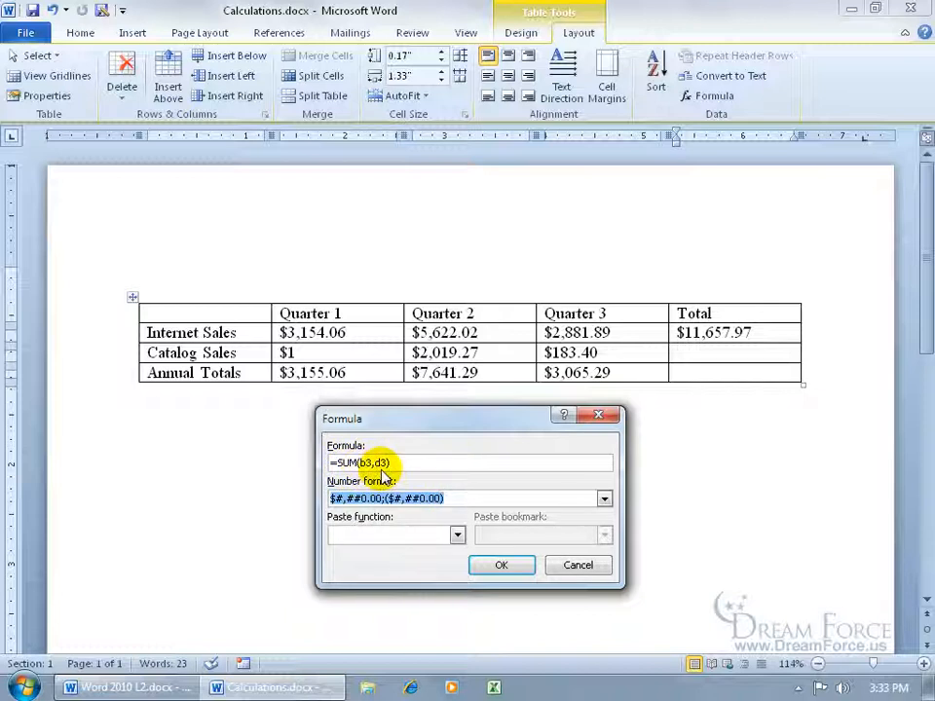
pyautogui.click(503, 565)
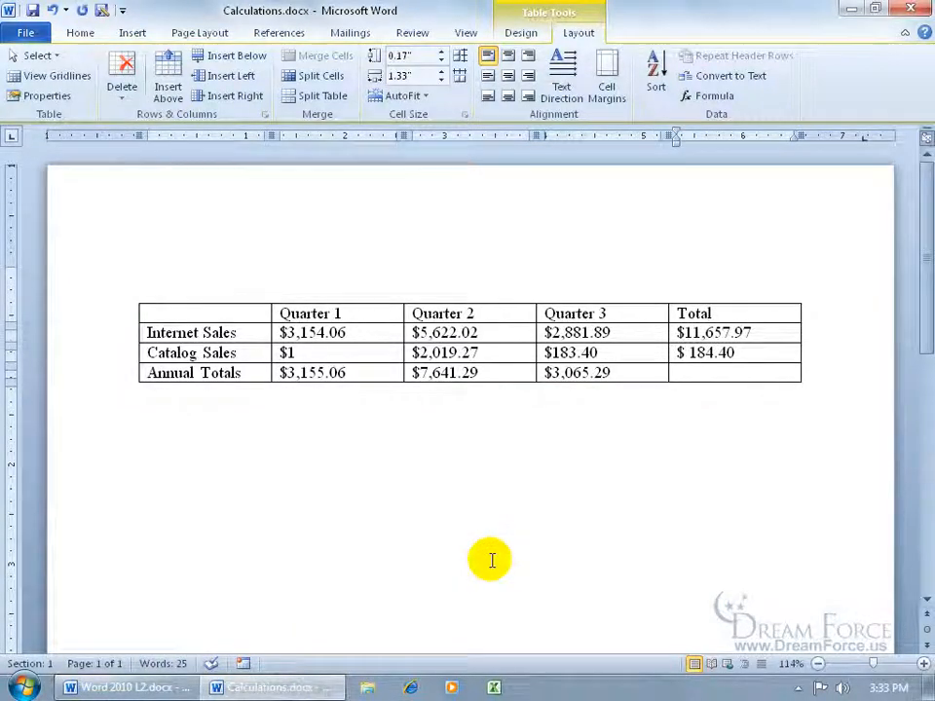